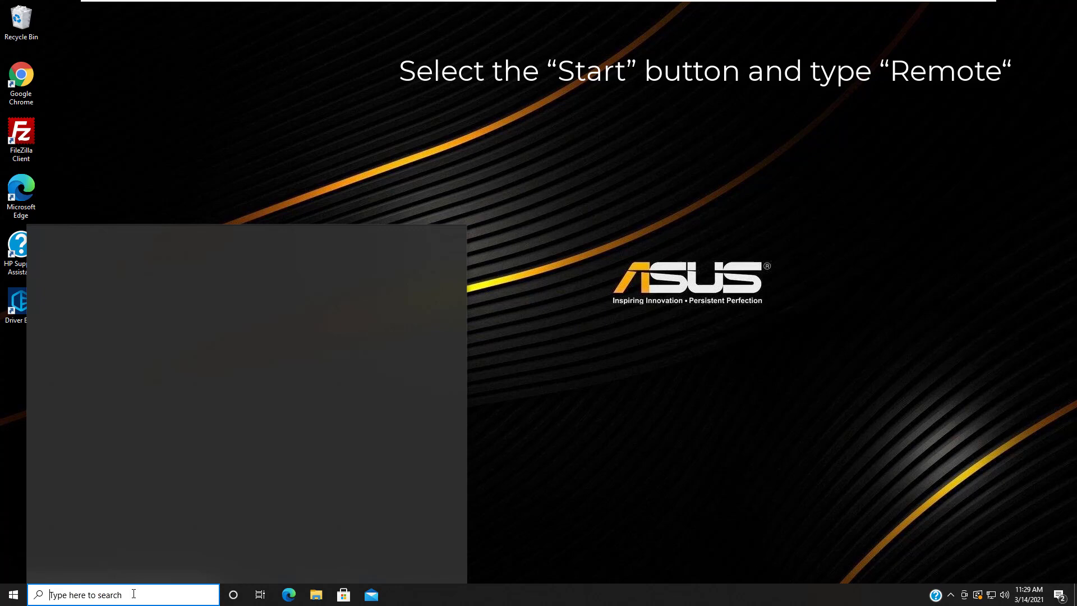
# Search 'remote' from the Start menu and launch the Remote Desktop Connection app
pyautogui.write('remote')
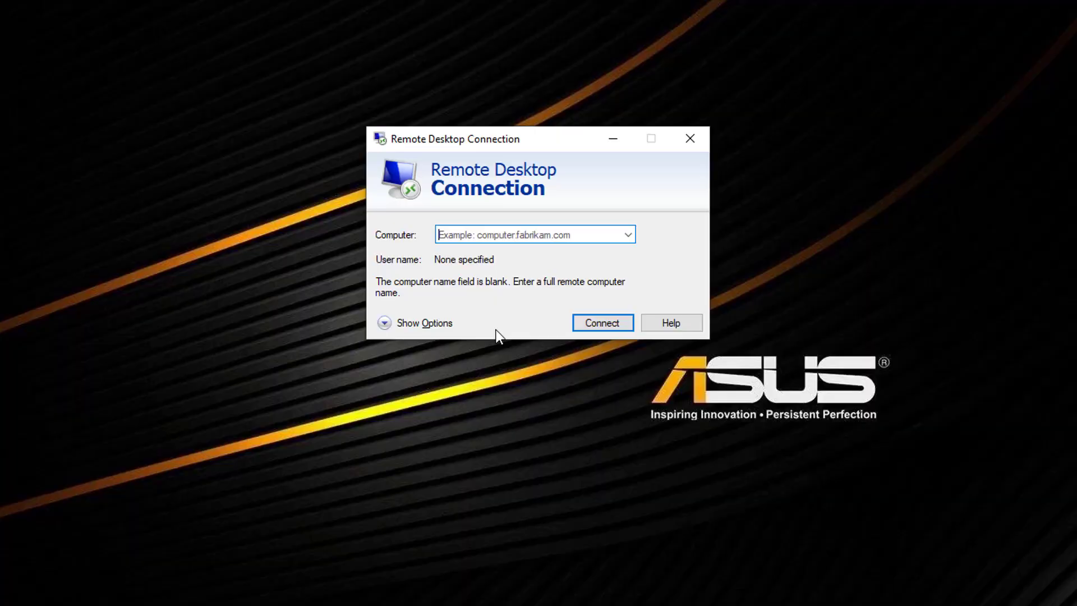
# Fill the Computer field with the IP address 103.79.141.183
pyautogui.write('103.')
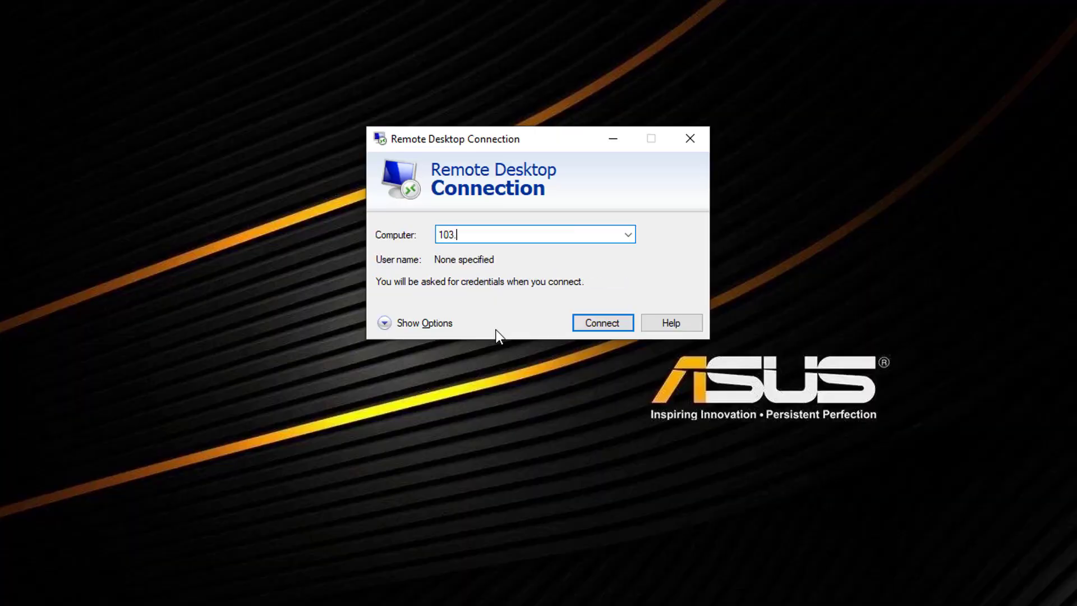
pyautogui.write('79.')
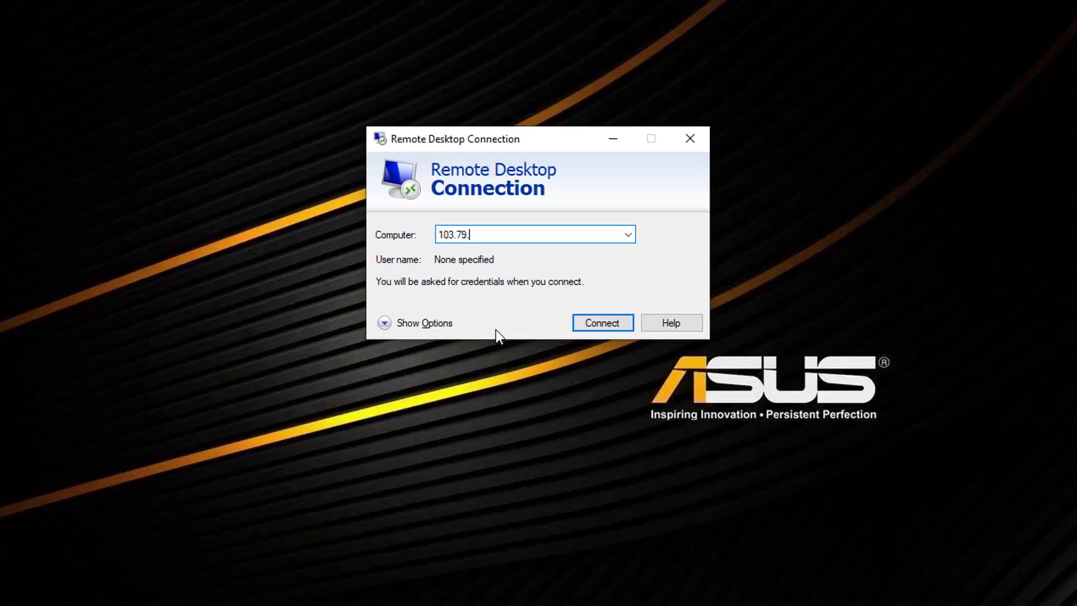
pyautogui.write('141.')
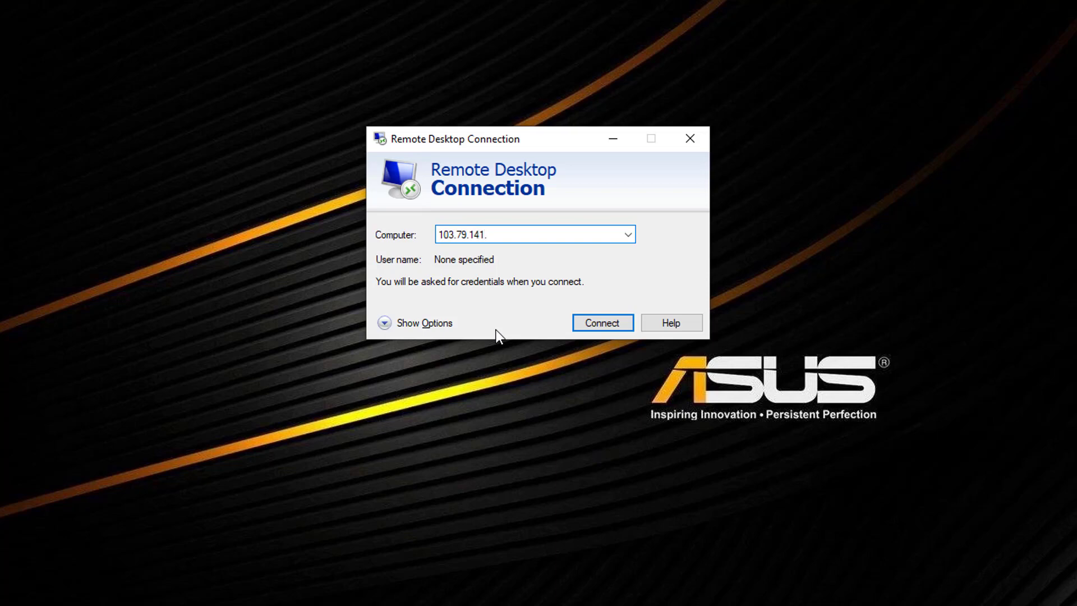
pyautogui.write('183')
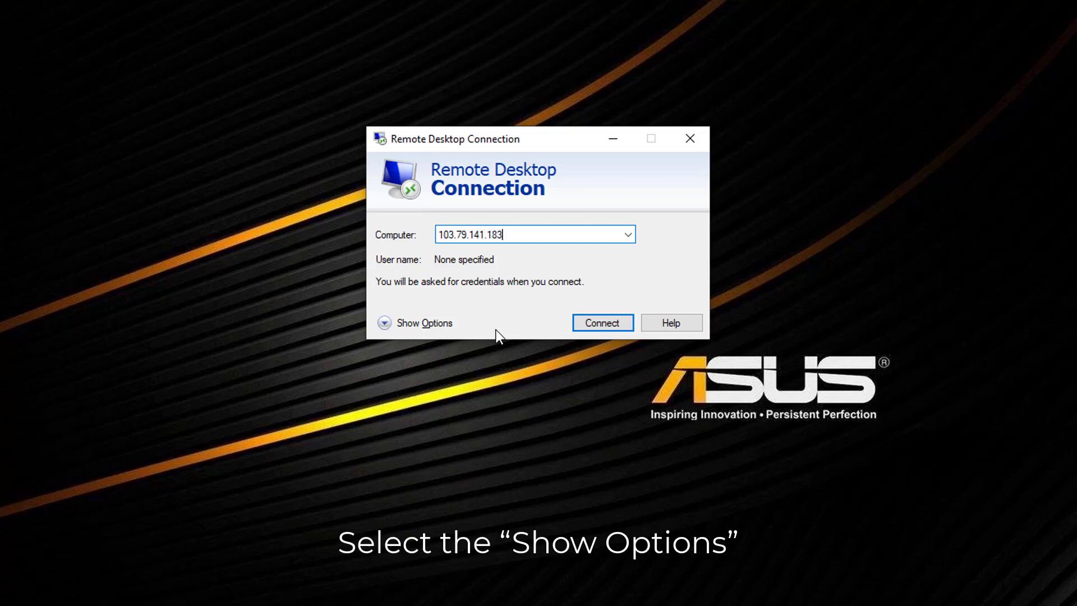
pyautogui.moveTo(444, 328)
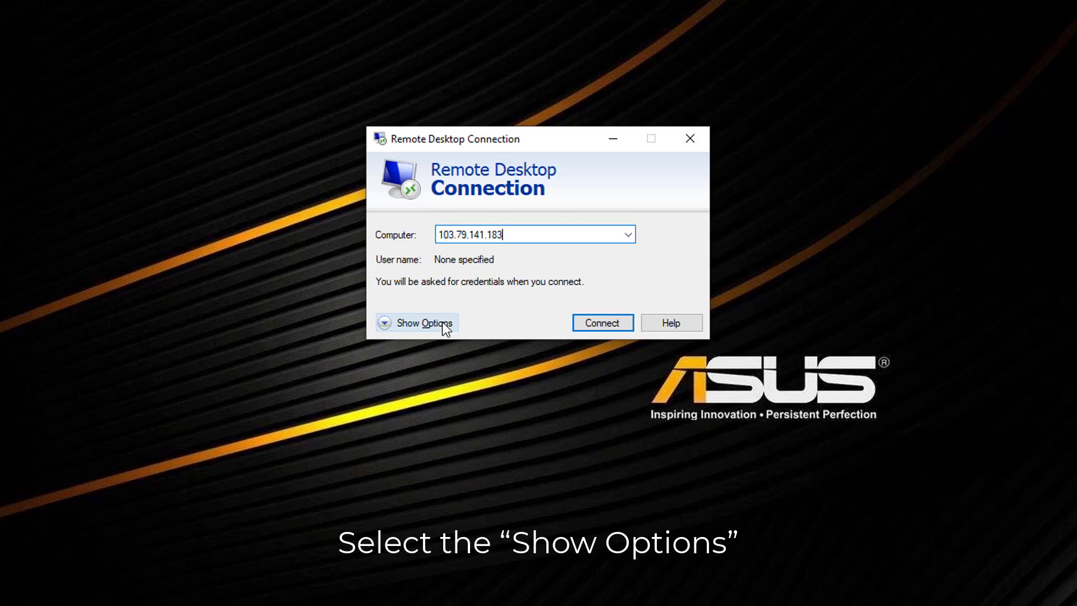
# Expand the connection options and review the Display, Experience and Advanced tabs
pyautogui.click(416, 322)
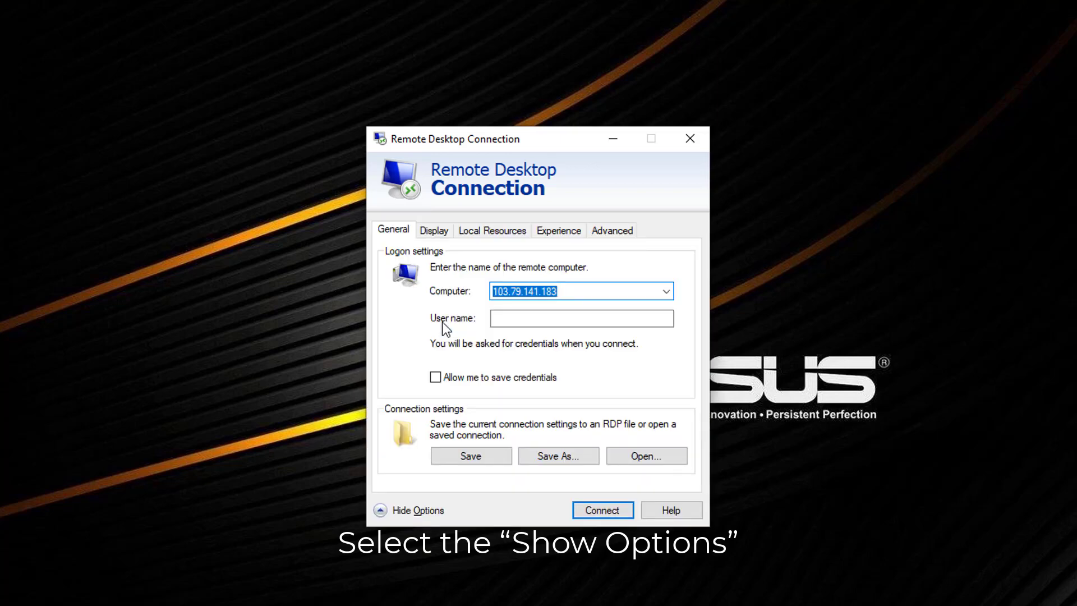
pyautogui.moveTo(508, 356)
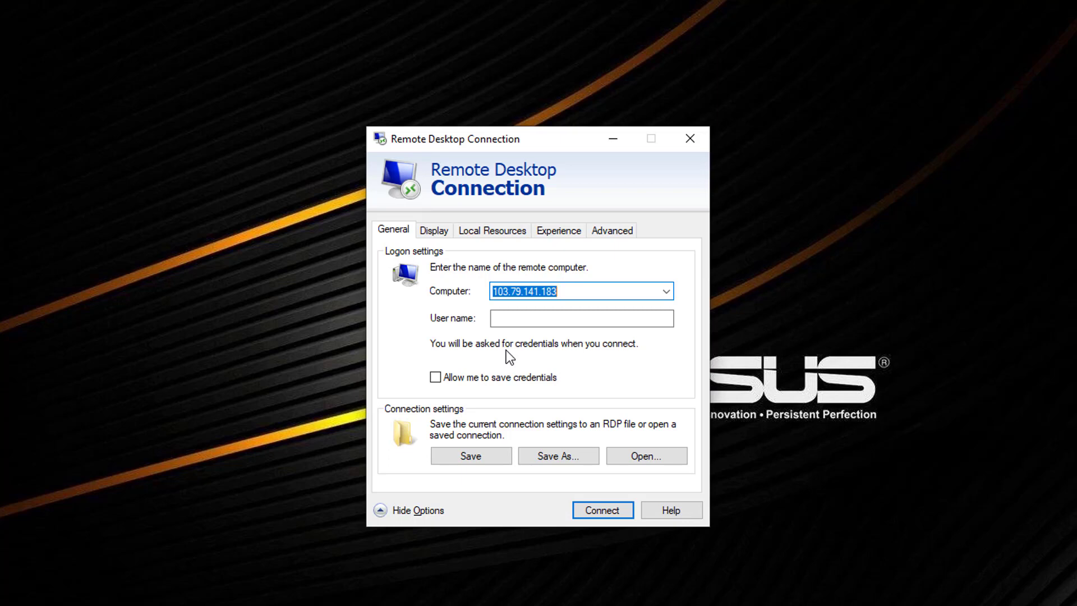
pyautogui.moveTo(445, 229)
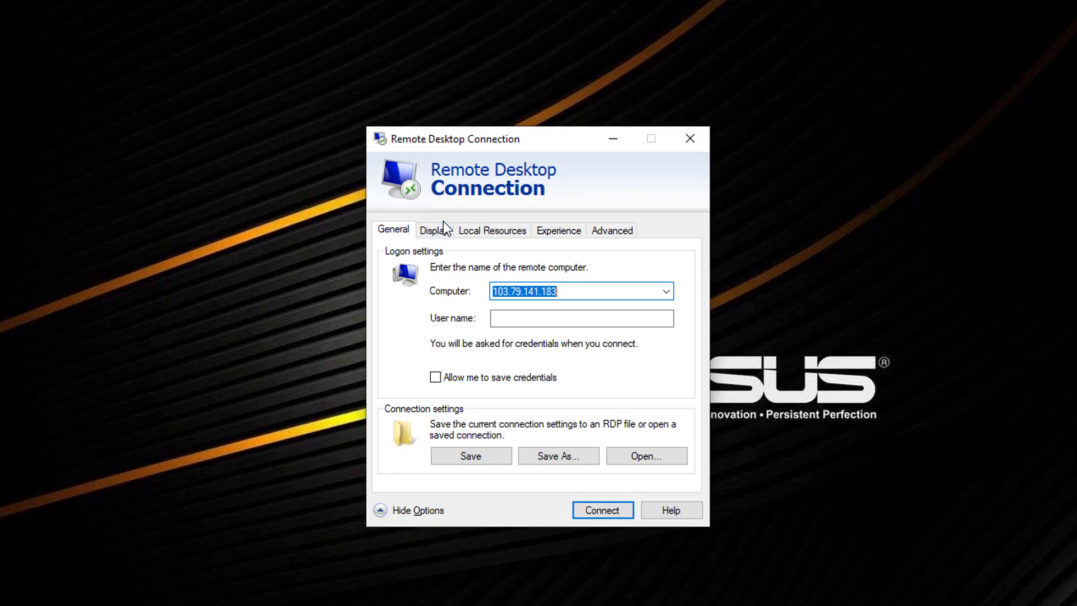
pyautogui.click(434, 230)
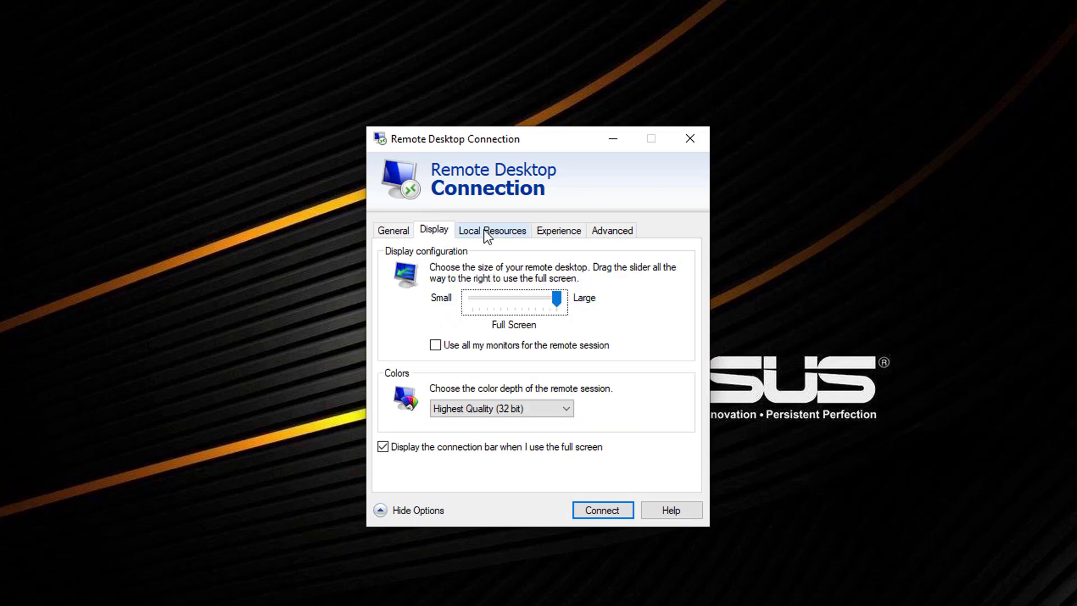
pyautogui.click(558, 230)
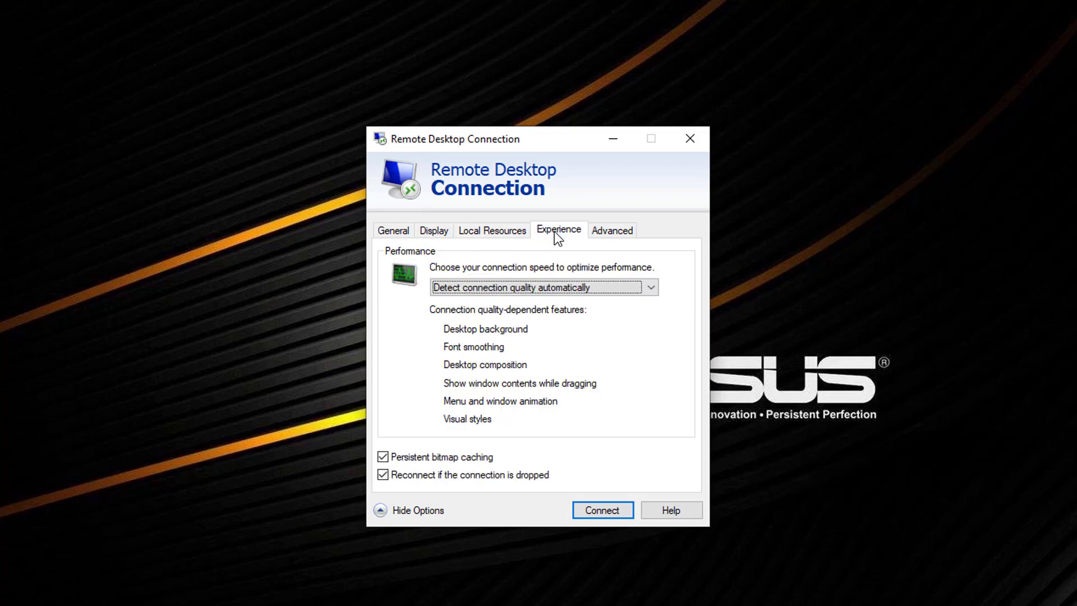
pyautogui.click(610, 229)
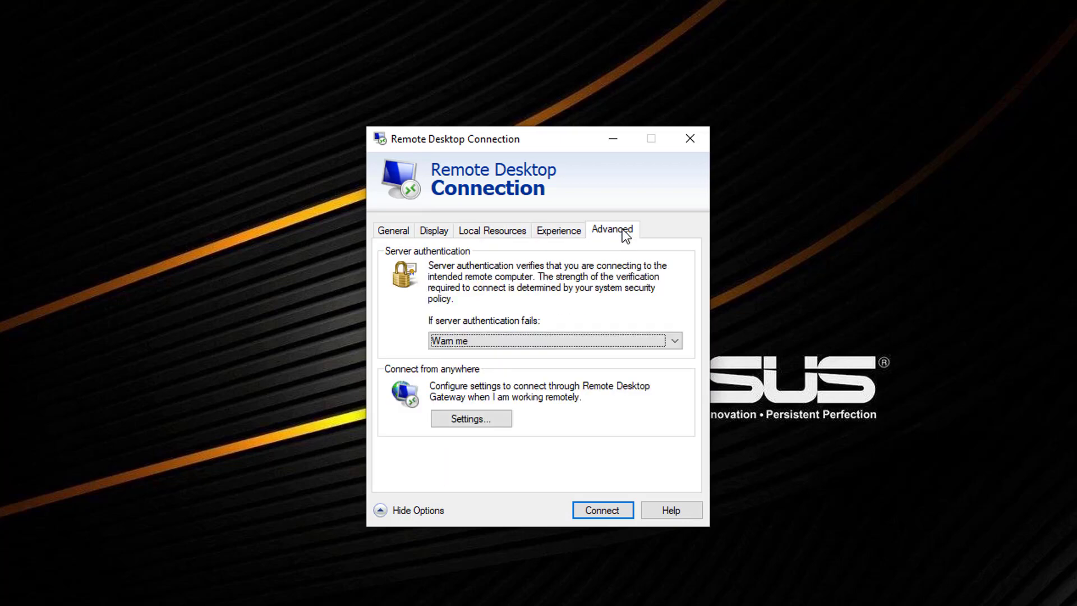
# Back on General, allow saving credentials and start saving the settings as a file
pyautogui.click(392, 230)
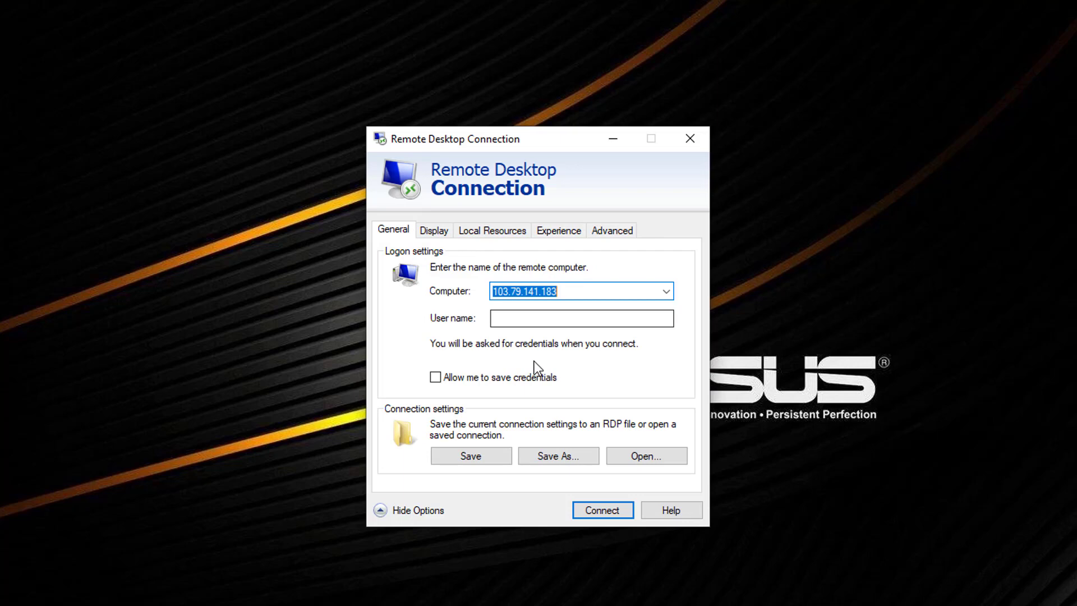
pyautogui.click(435, 376)
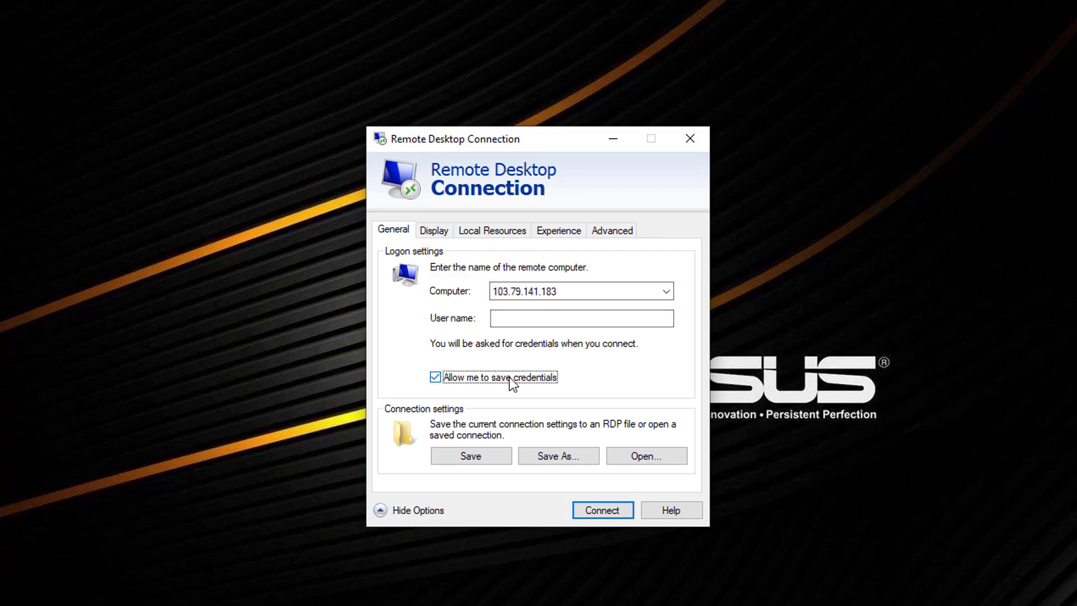
pyautogui.moveTo(558, 455)
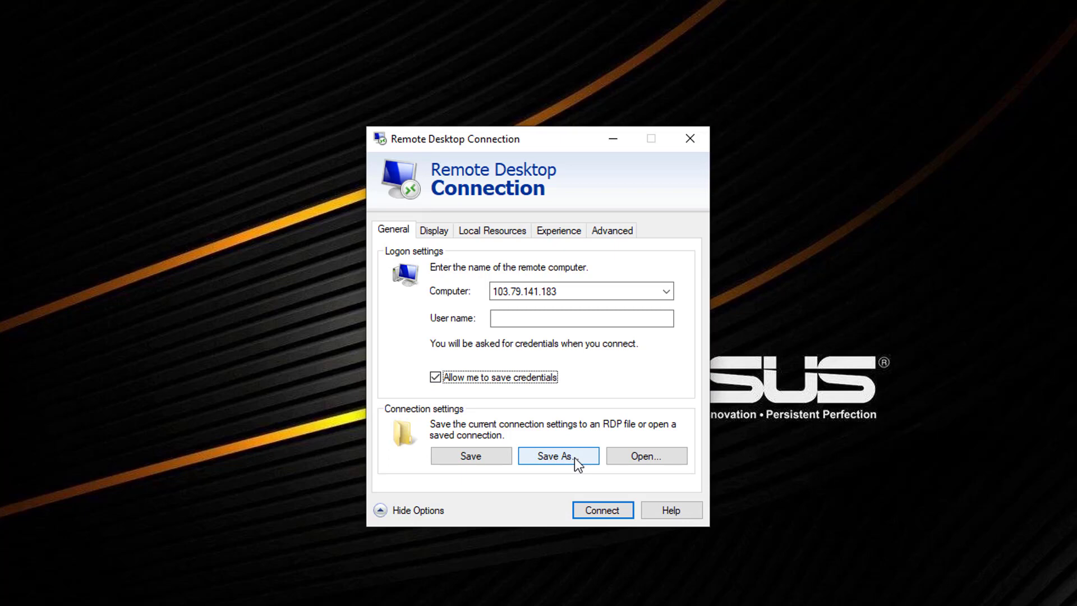
pyautogui.click(557, 455)
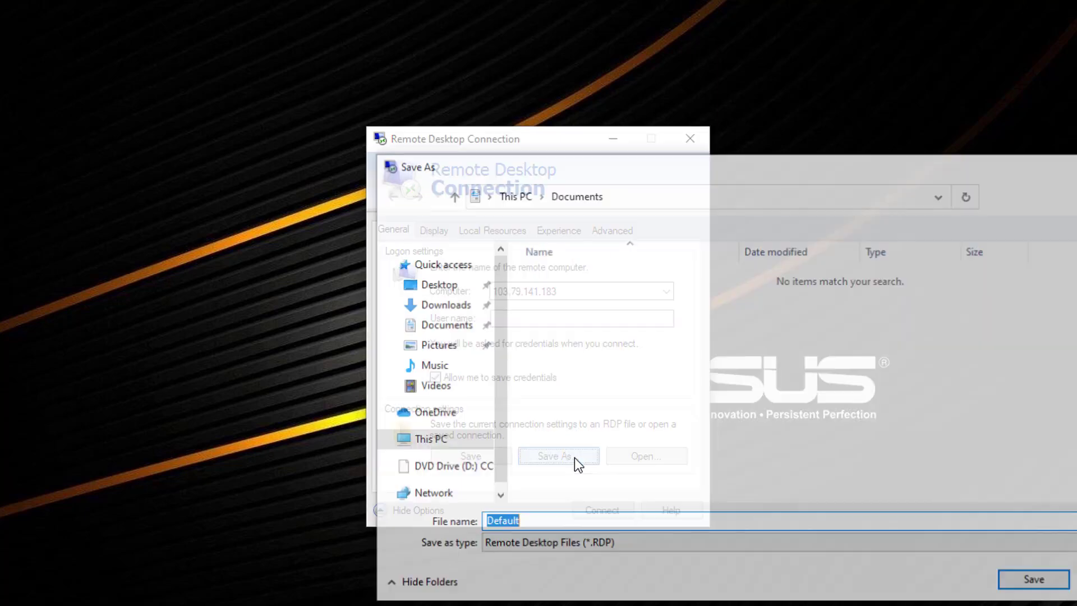
# Save the connection file under the name 'PC183' in the Desktop folder
pyautogui.write('PC')
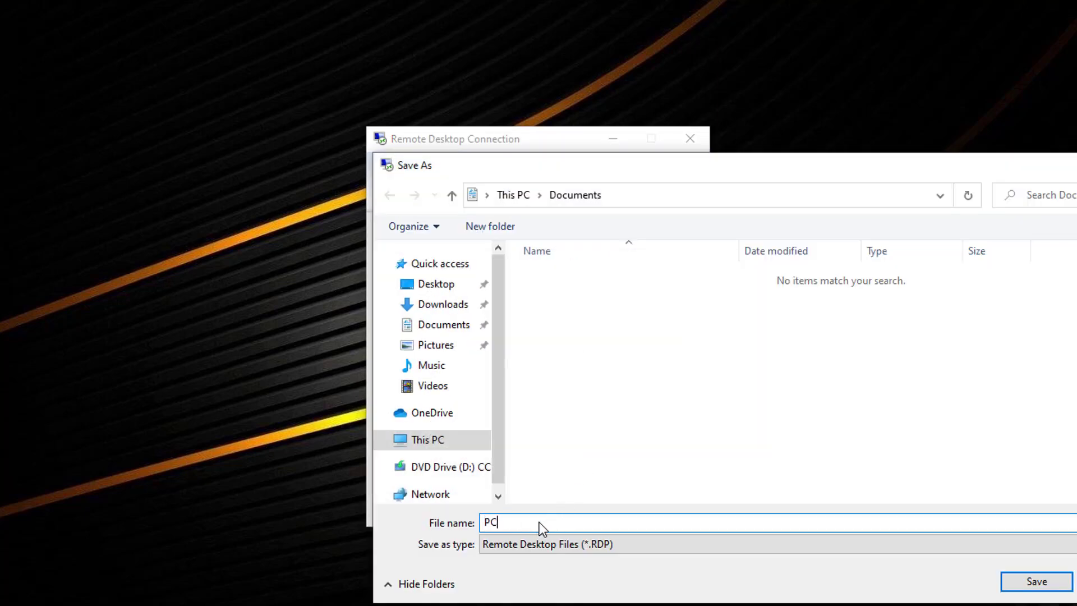
pyautogui.write('183')
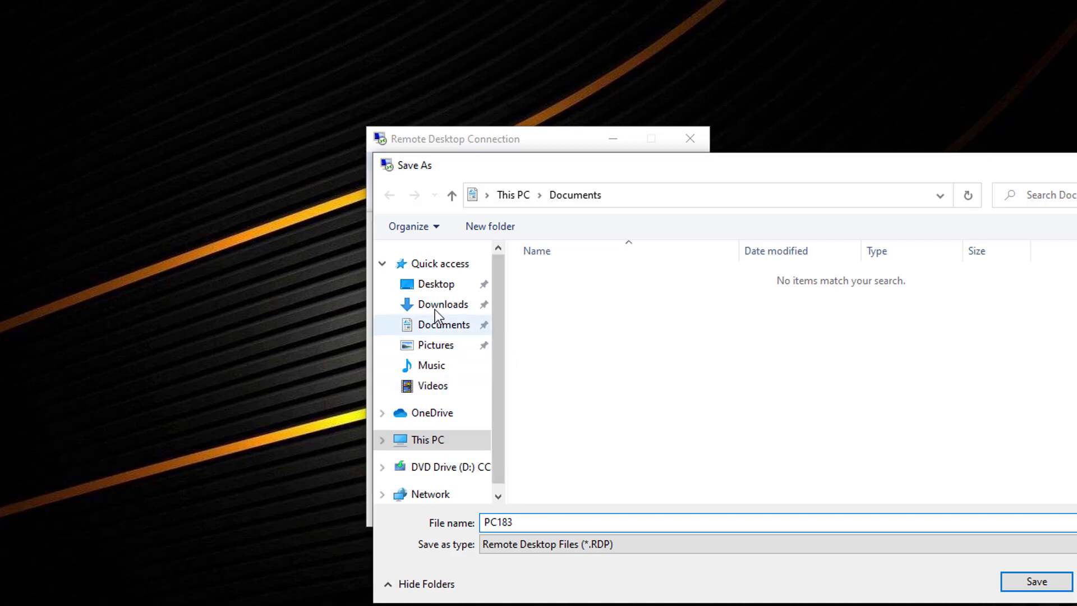
pyautogui.click(435, 284)
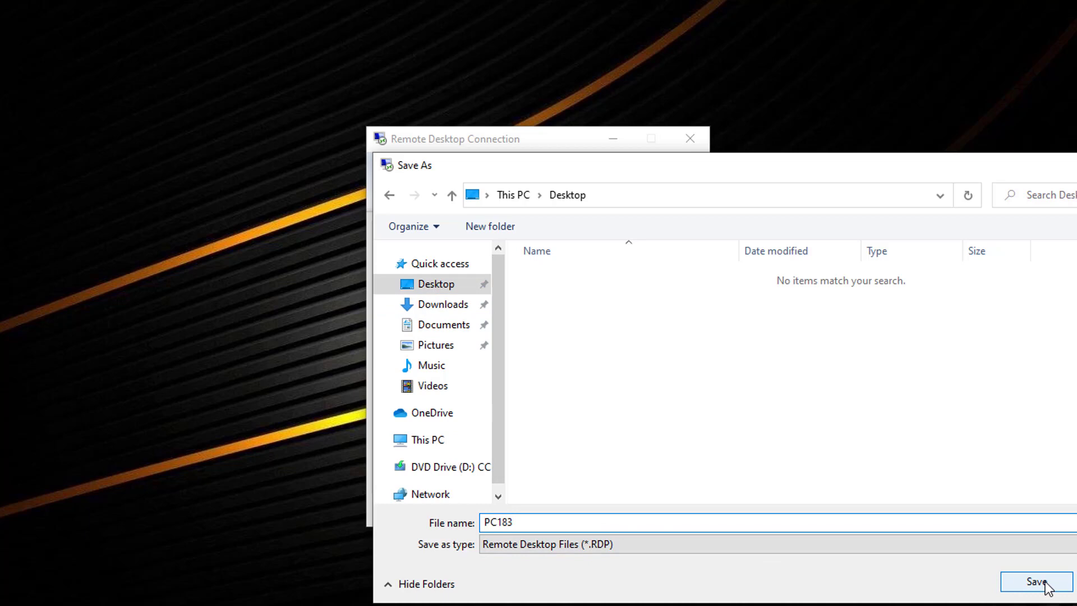
pyautogui.click(1035, 581)
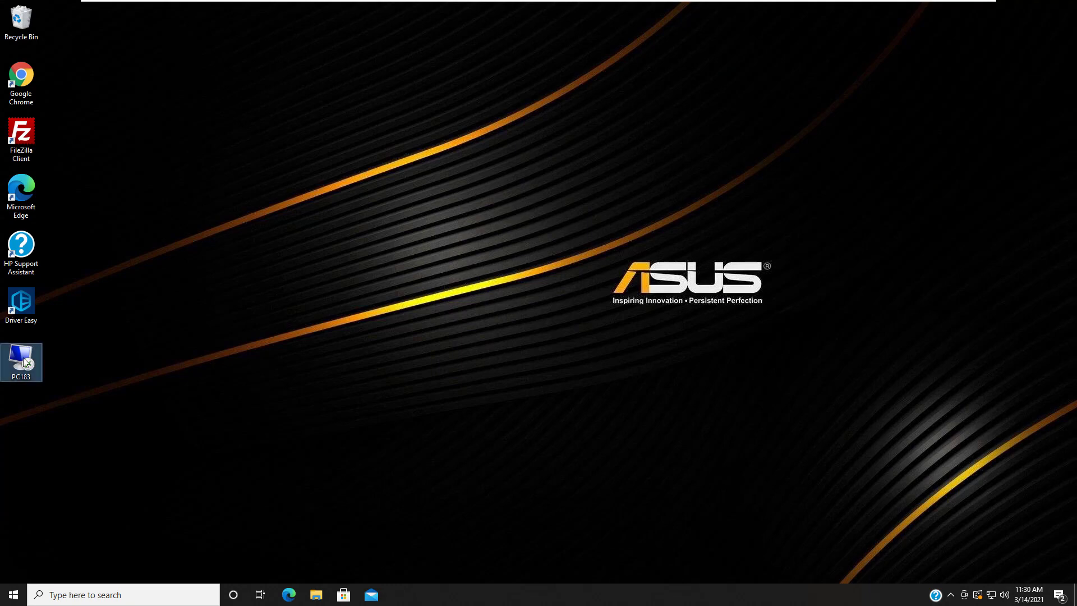
# Open the PC183 desktop icon to bring up the 103.79.141.183 connection prompt
pyautogui.doubleClick(21, 362)
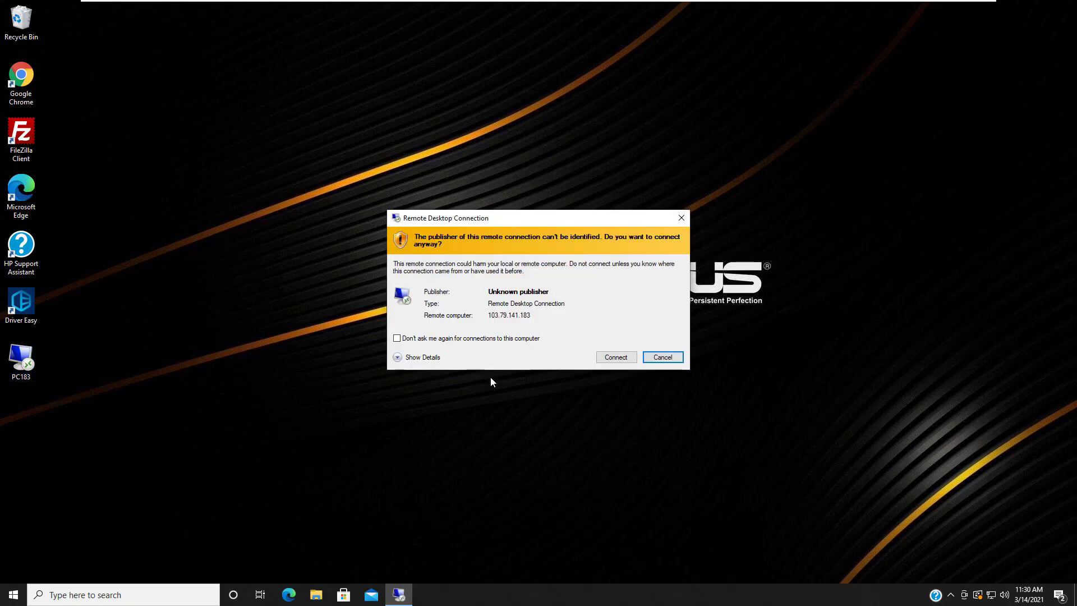